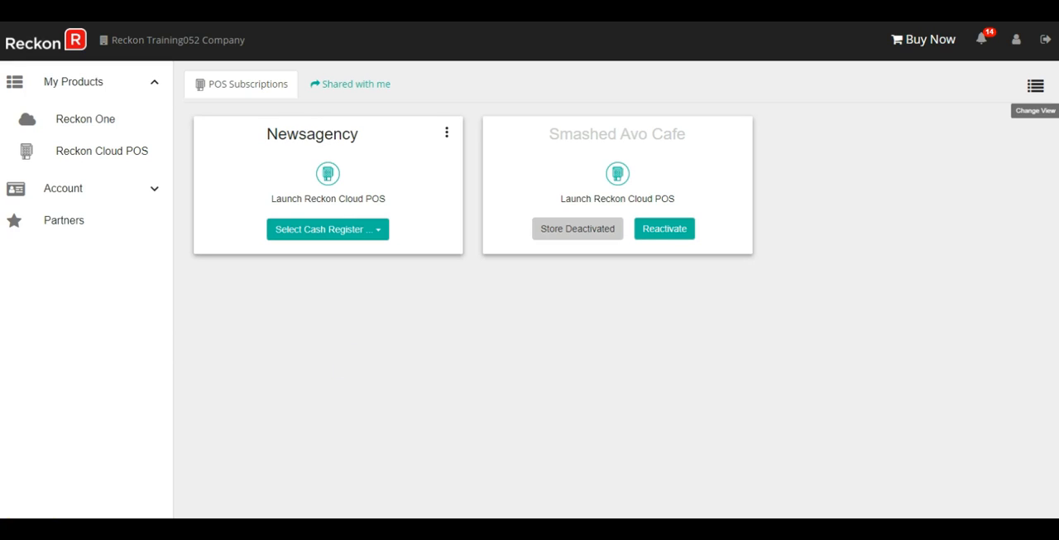
mouse_move(131, 184)
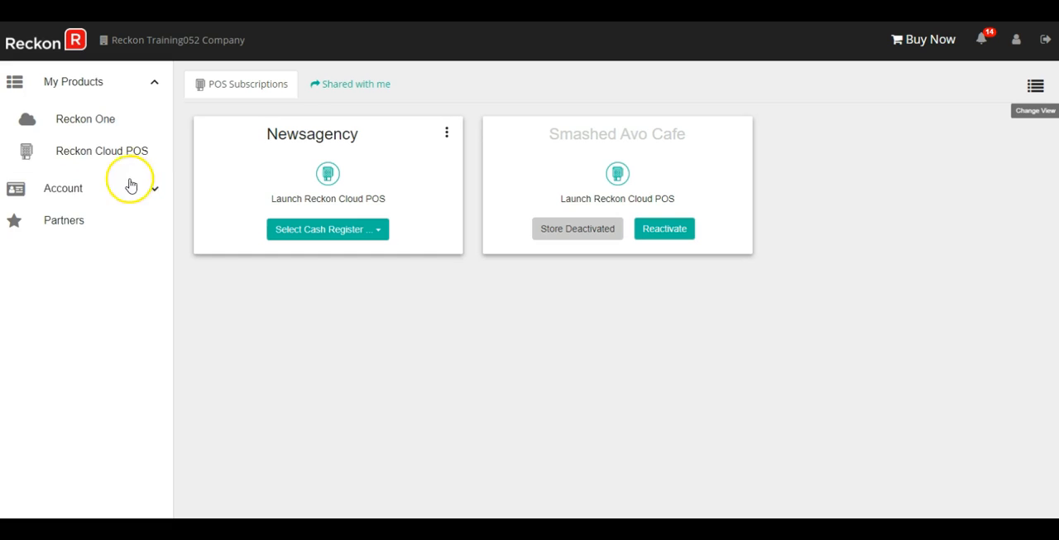
mouse_move(86, 151)
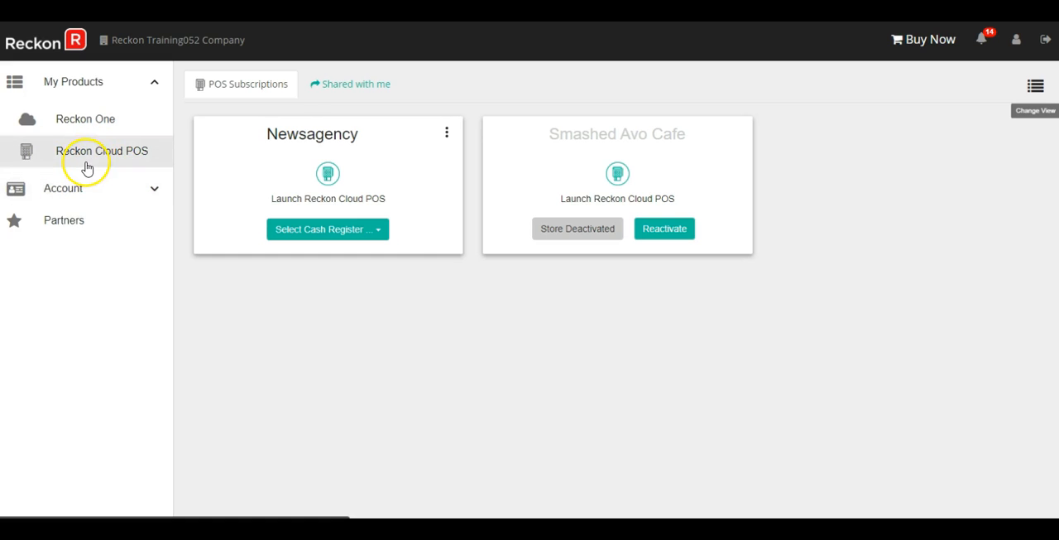
mouse_move(199, 115)
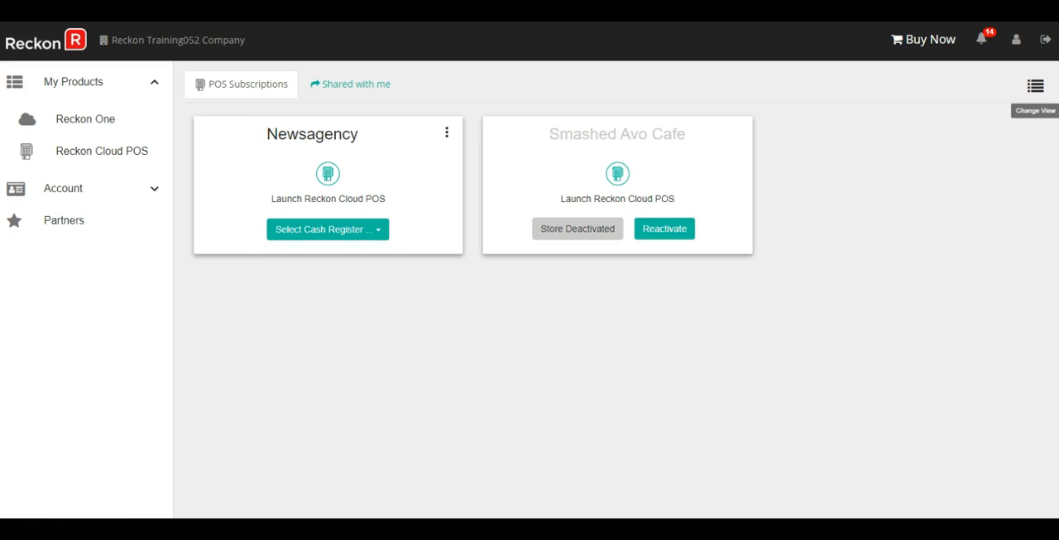
mouse_move(235, 371)
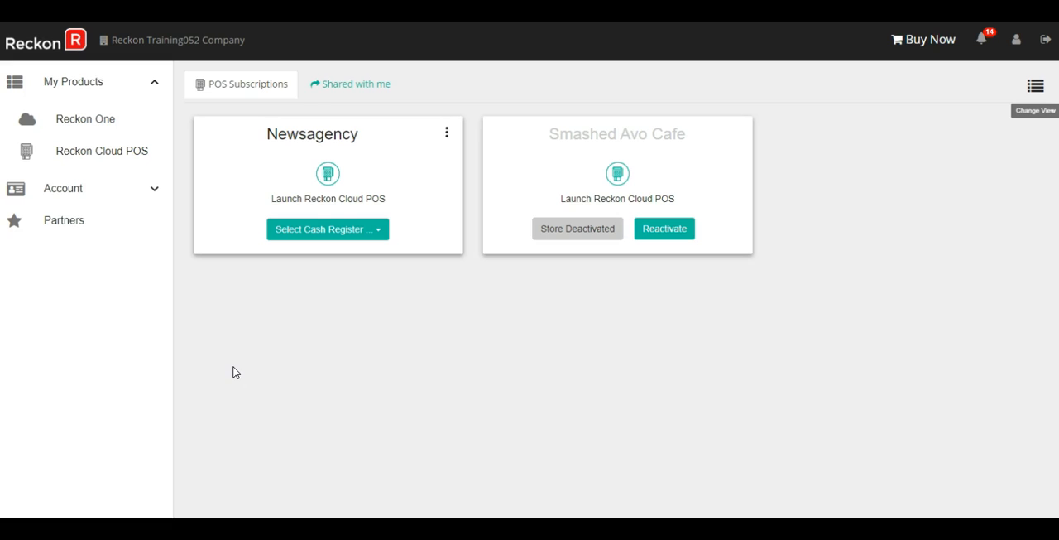
mouse_move(181, 134)
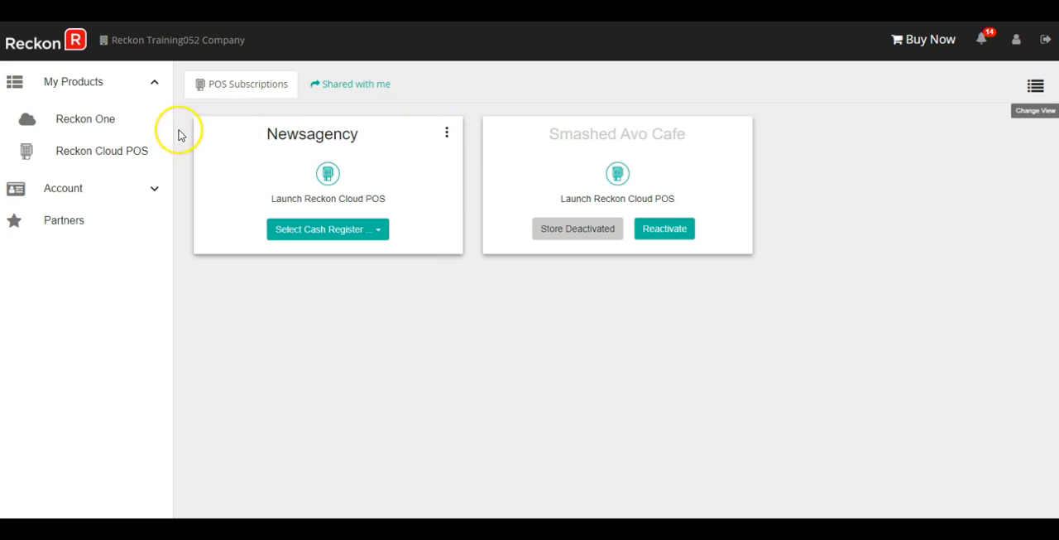
mouse_move(447, 133)
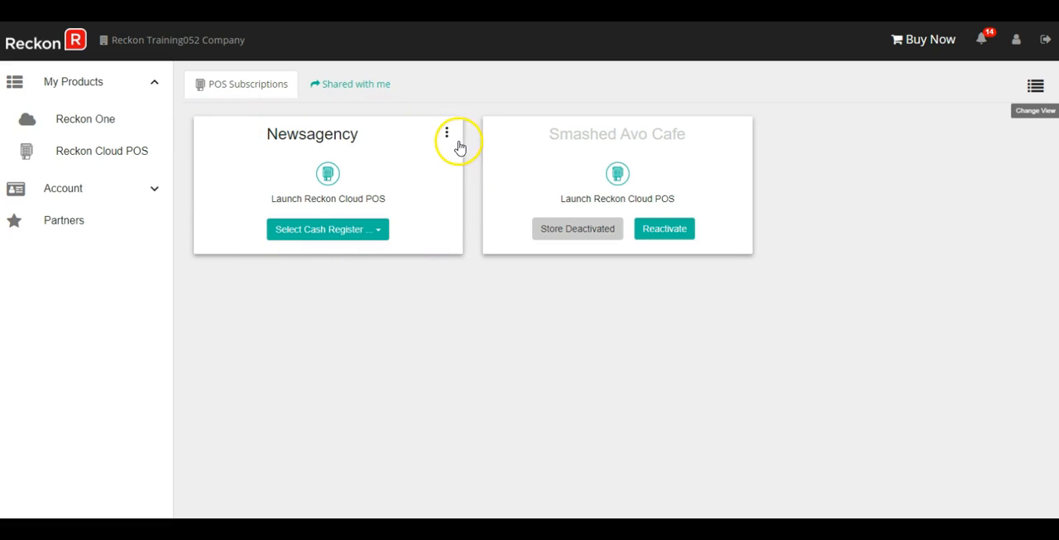
mouse_move(453, 136)
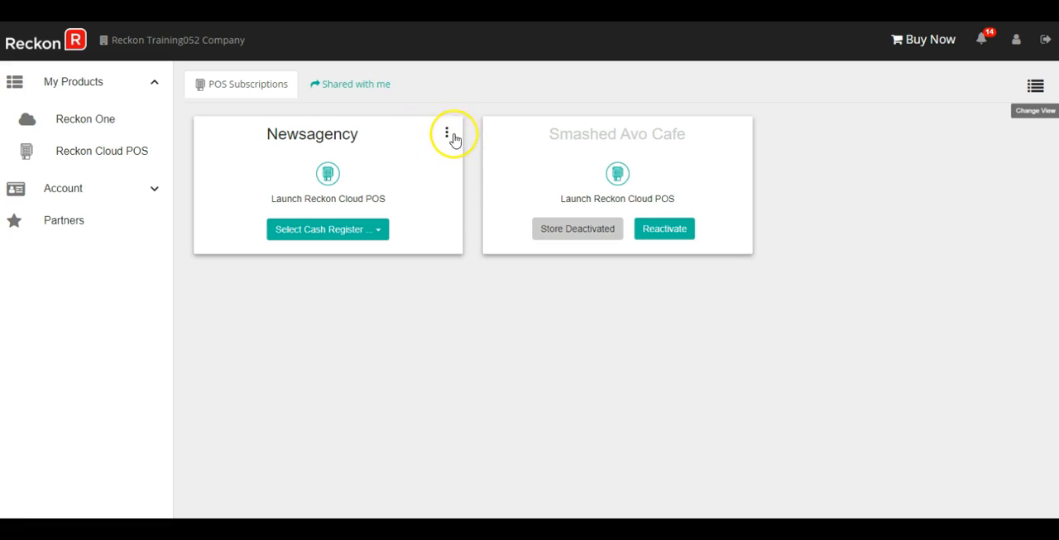
Add a cash register named 'Example Register' to Newsagency and pay, raising the total to $58.
click(447, 133)
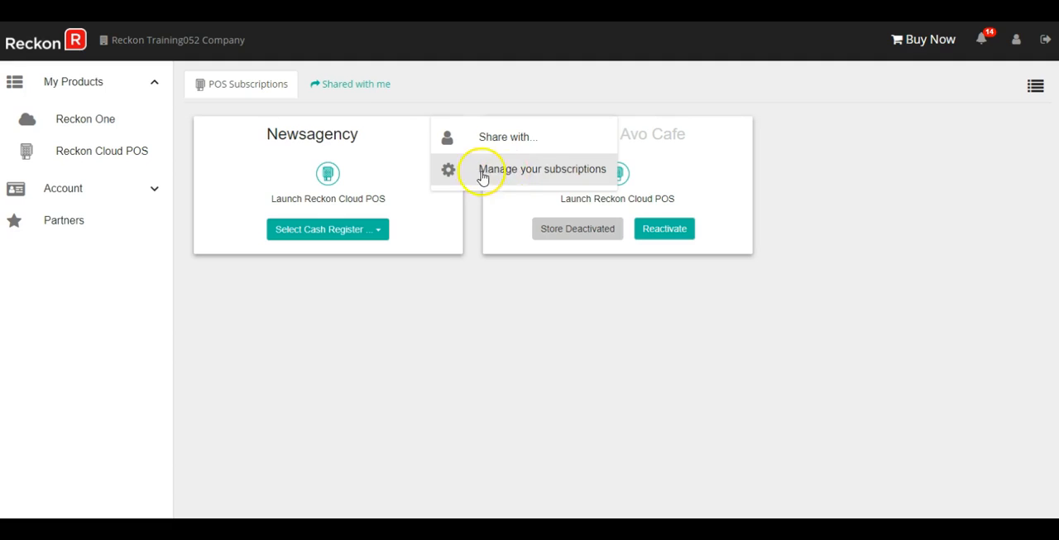
click(543, 169)
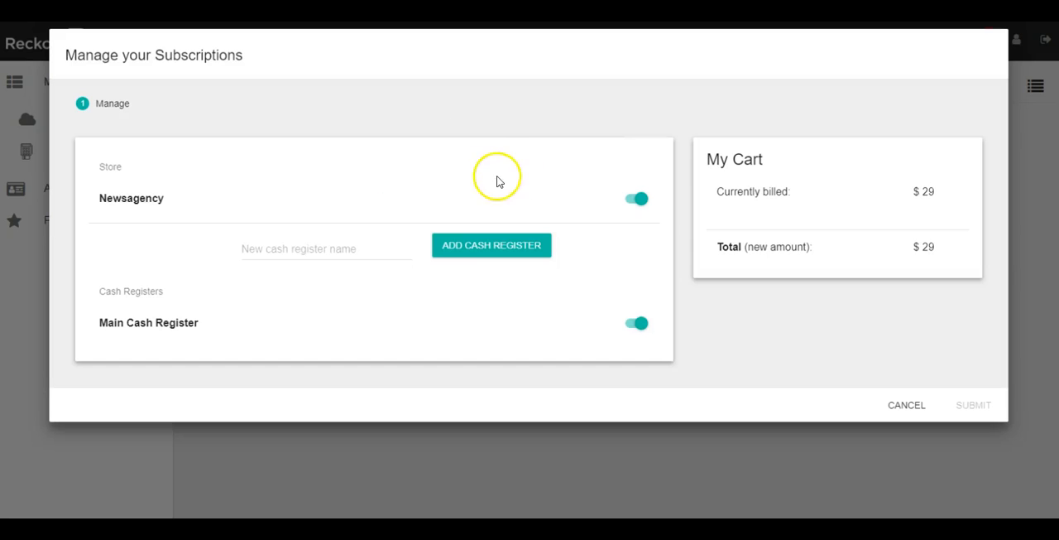
click(326, 248)
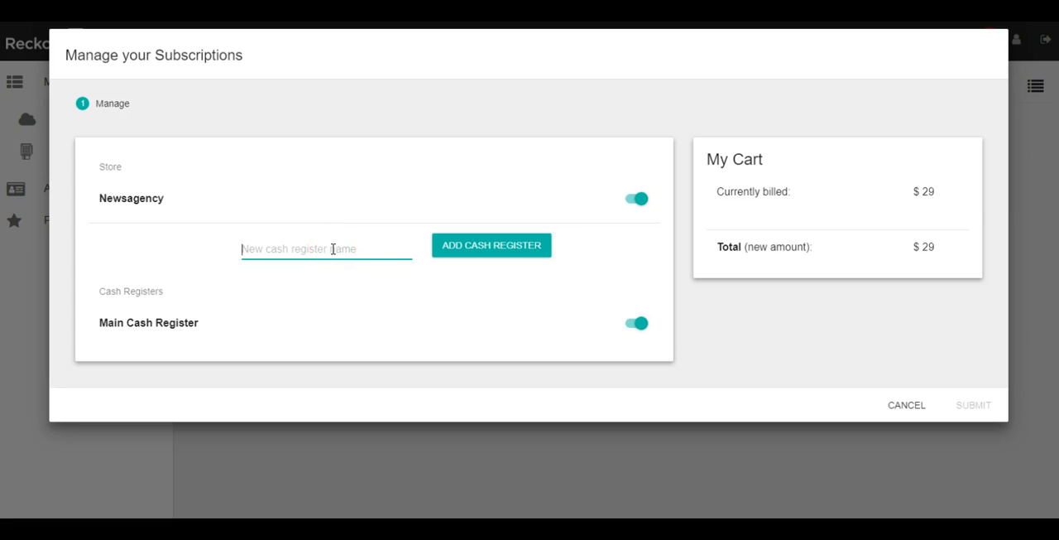
text(Example)
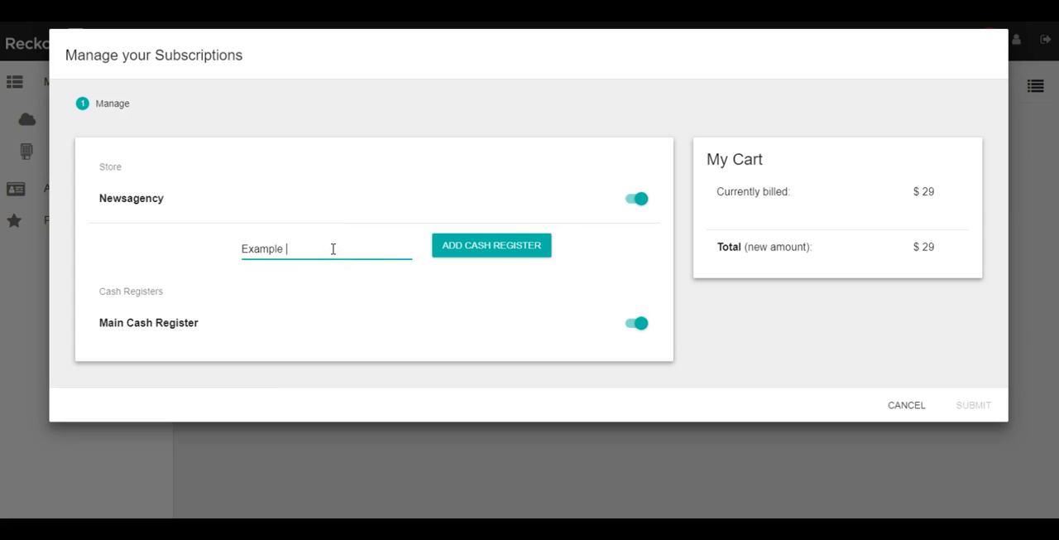
text(Register)
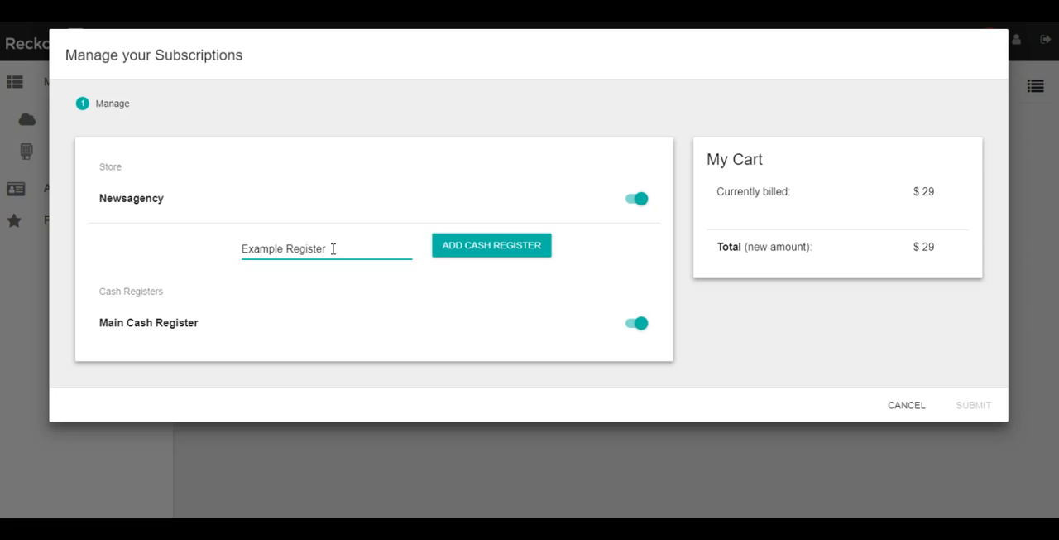
click(490, 245)
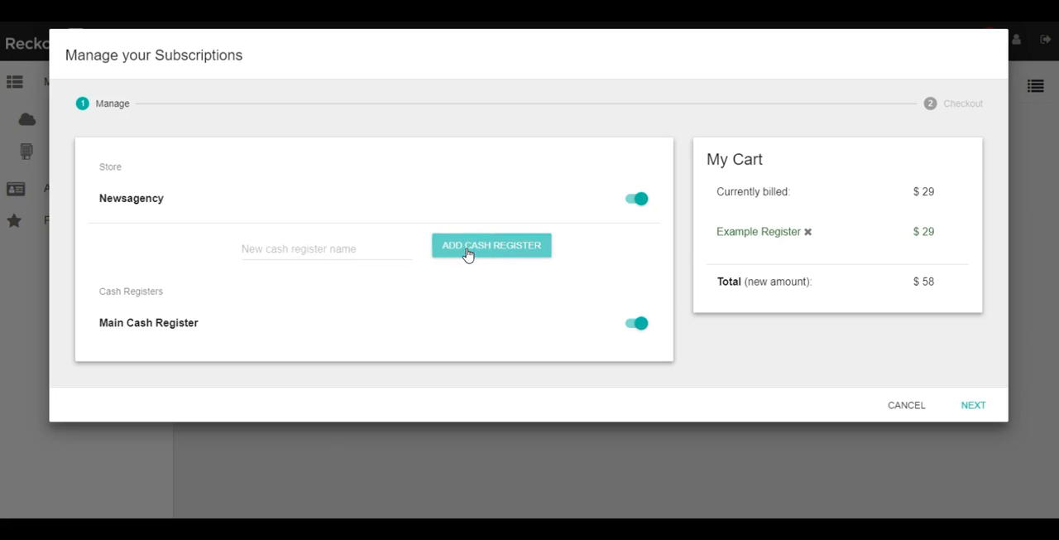
mouse_move(788, 245)
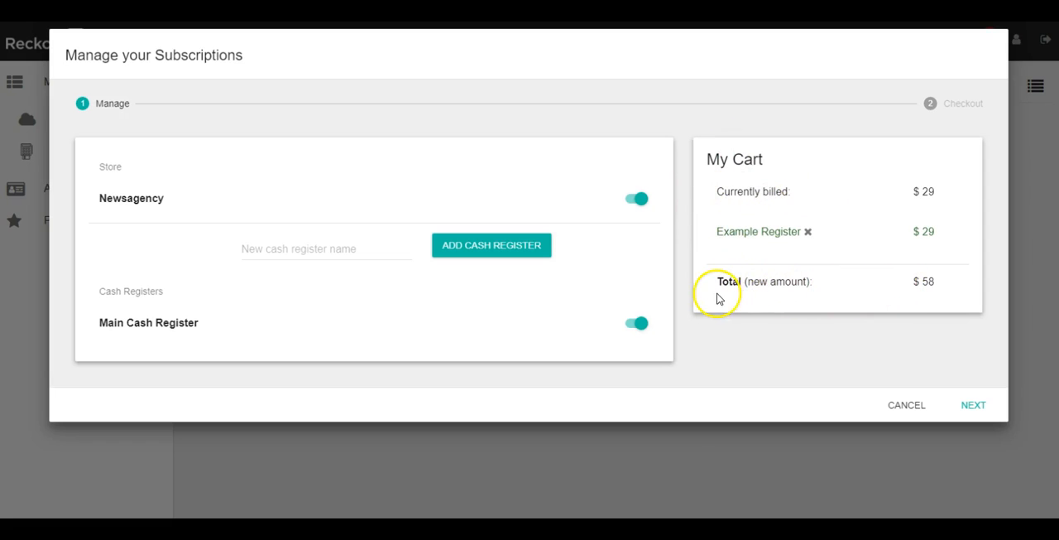
mouse_move(943, 286)
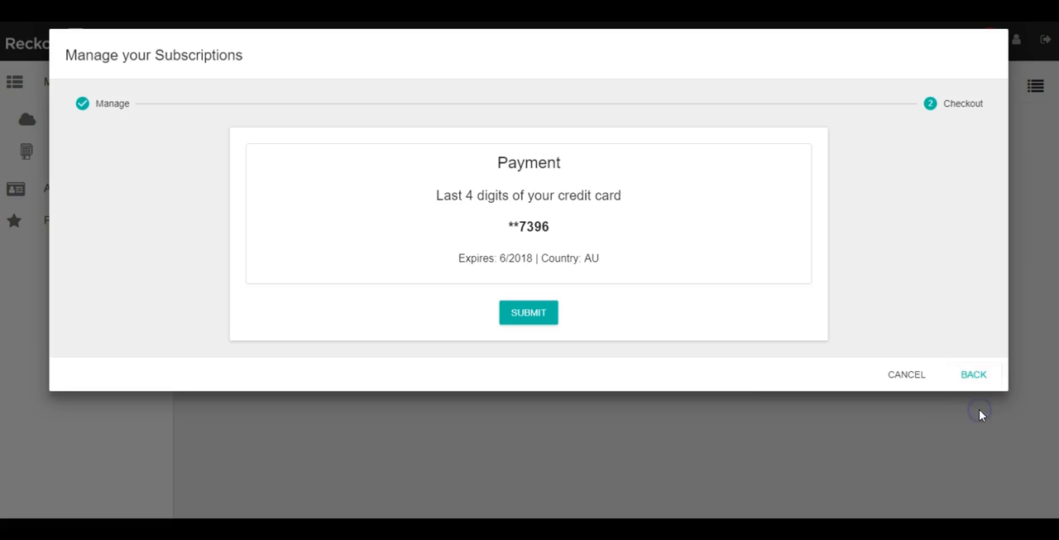
mouse_move(473, 215)
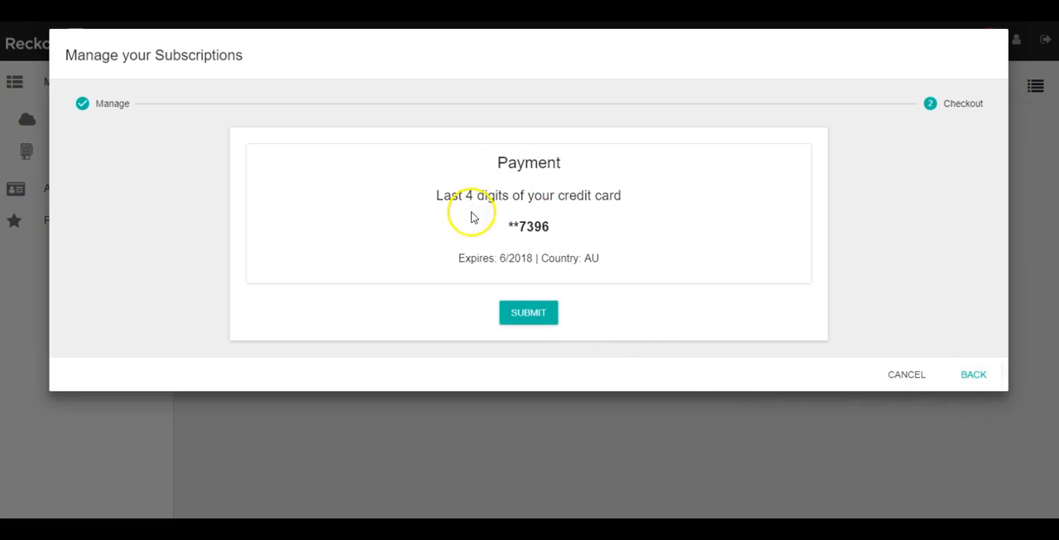
click(528, 311)
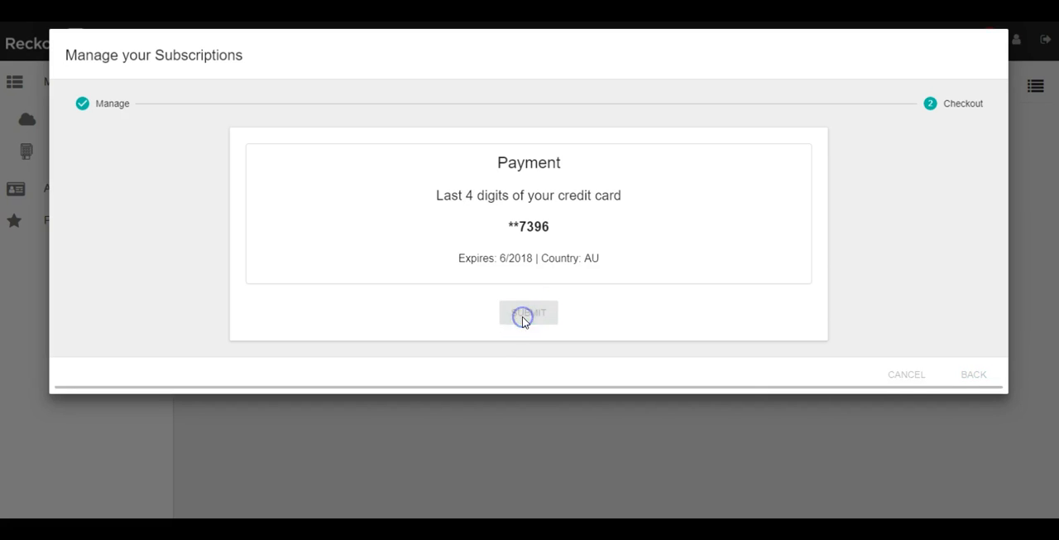
click(528, 312)
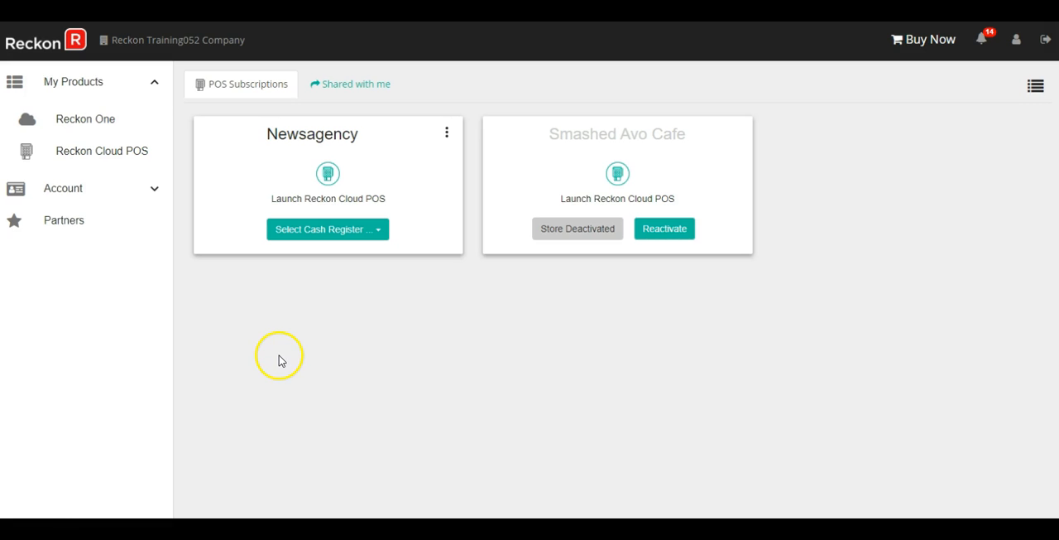
mouse_move(378, 228)
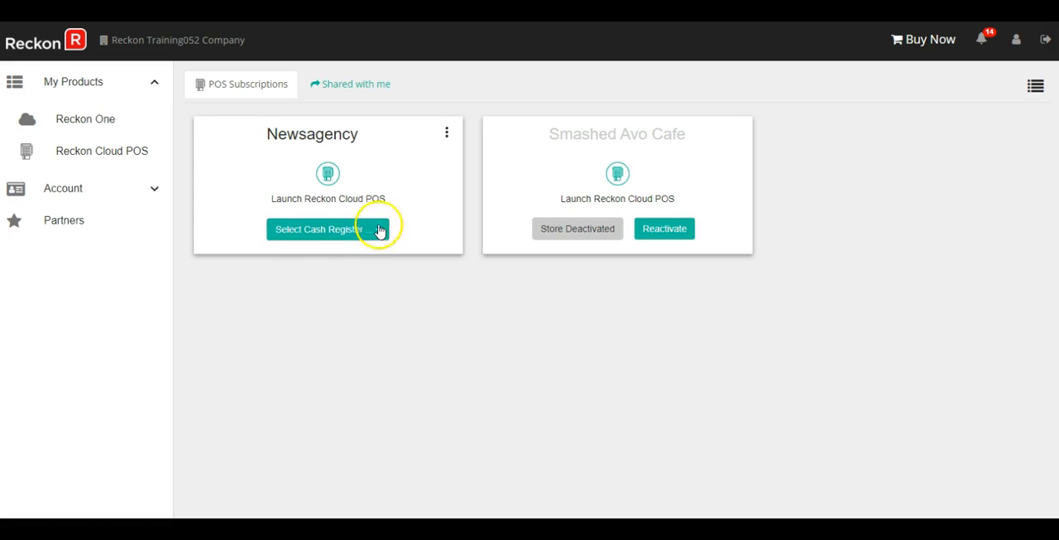
click(327, 229)
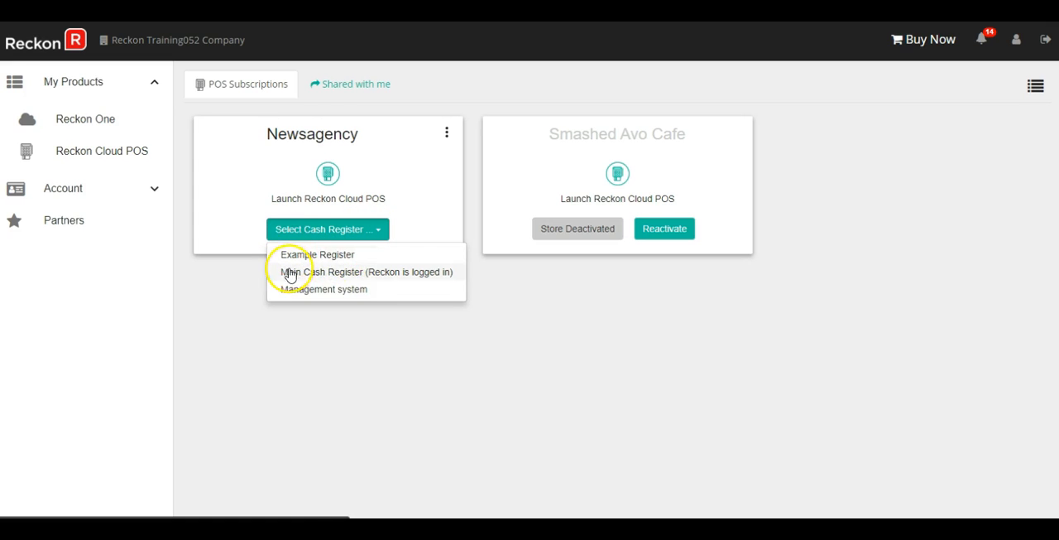
mouse_move(317, 278)
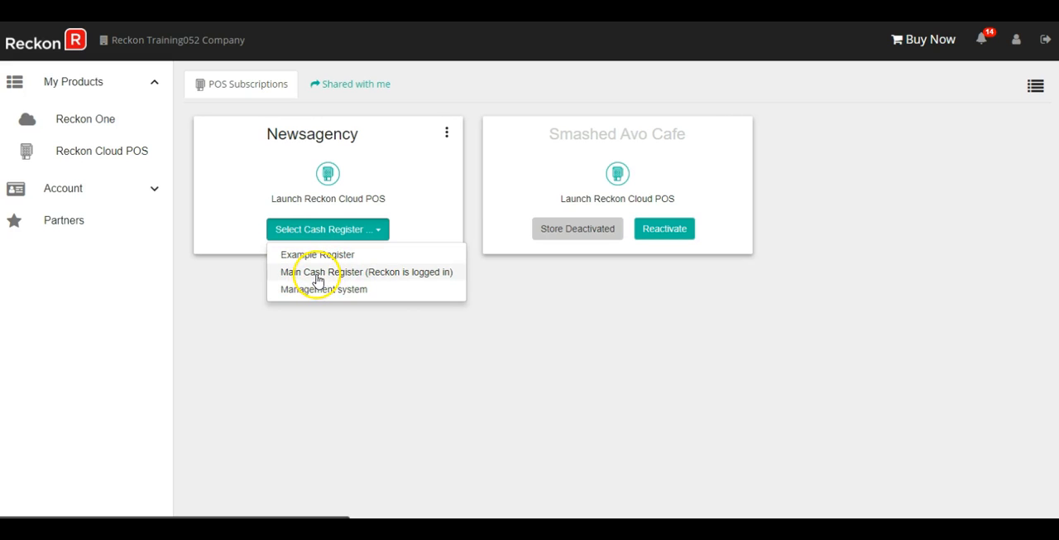
mouse_move(346, 288)
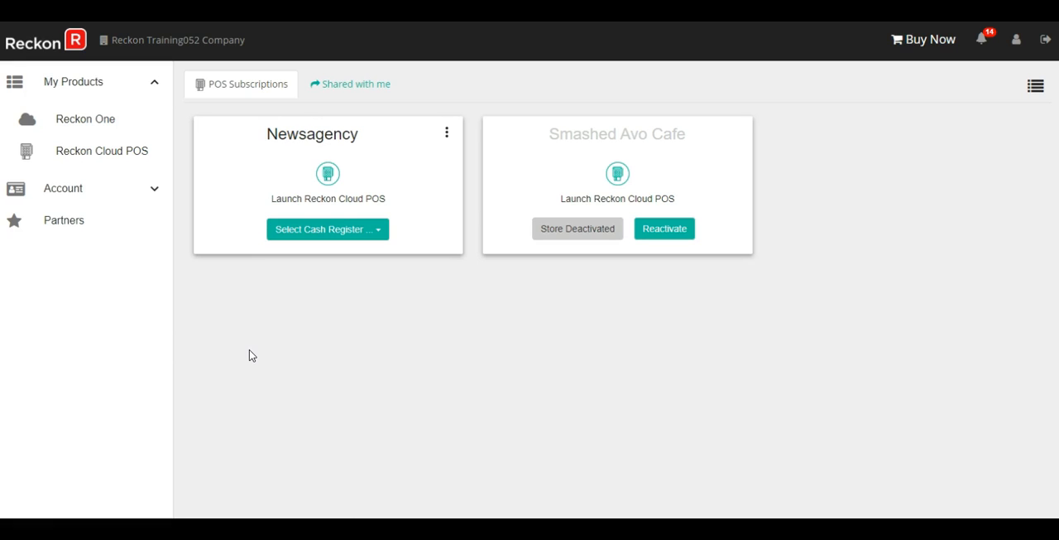
mouse_move(360, 293)
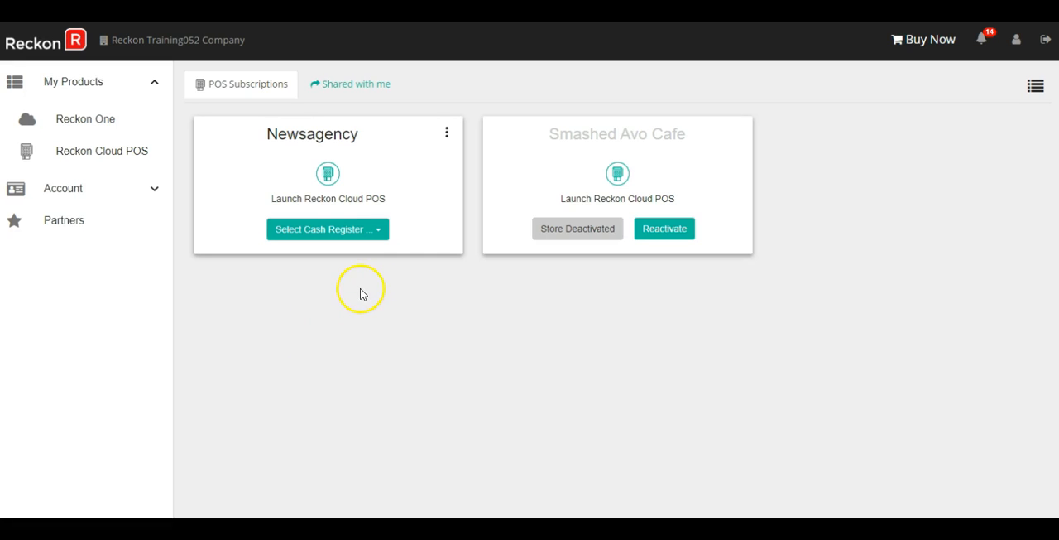
mouse_move(379, 293)
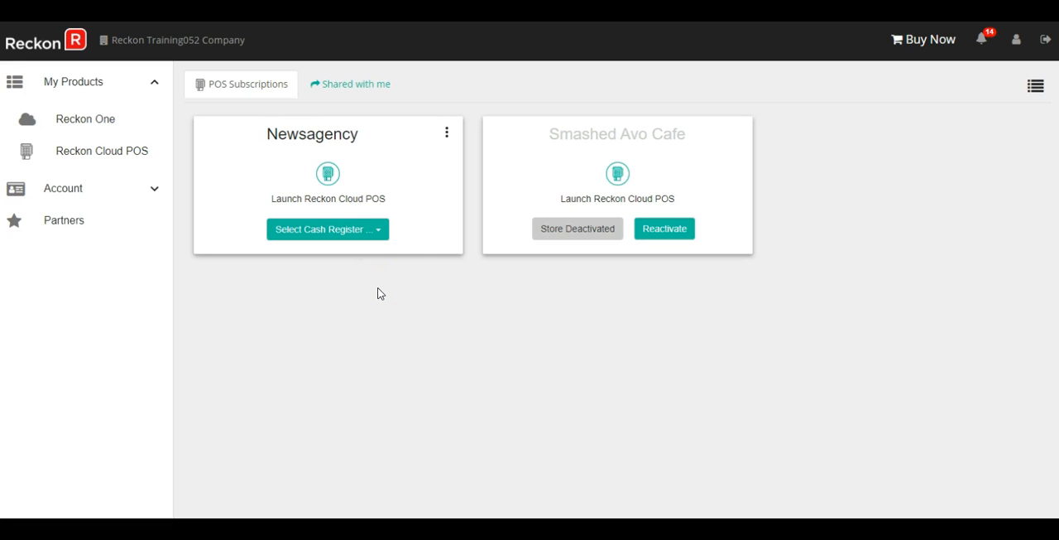
mouse_move(298, 354)
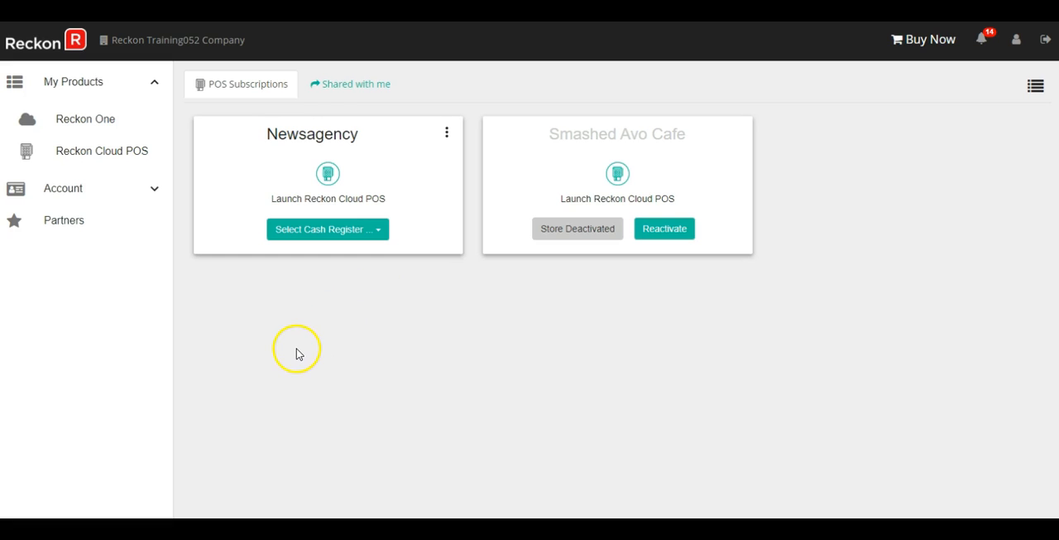
mouse_move(440, 184)
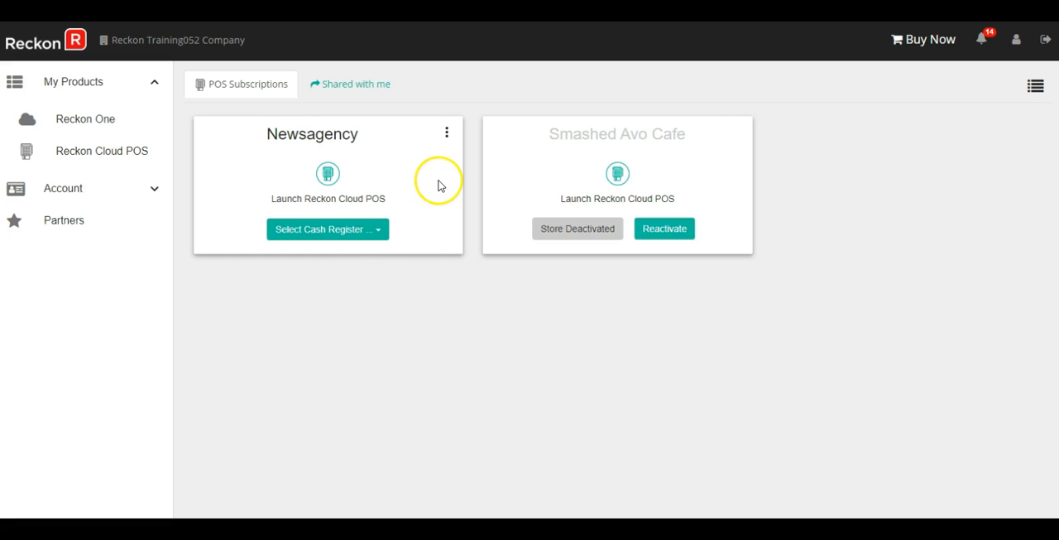
mouse_move(447, 131)
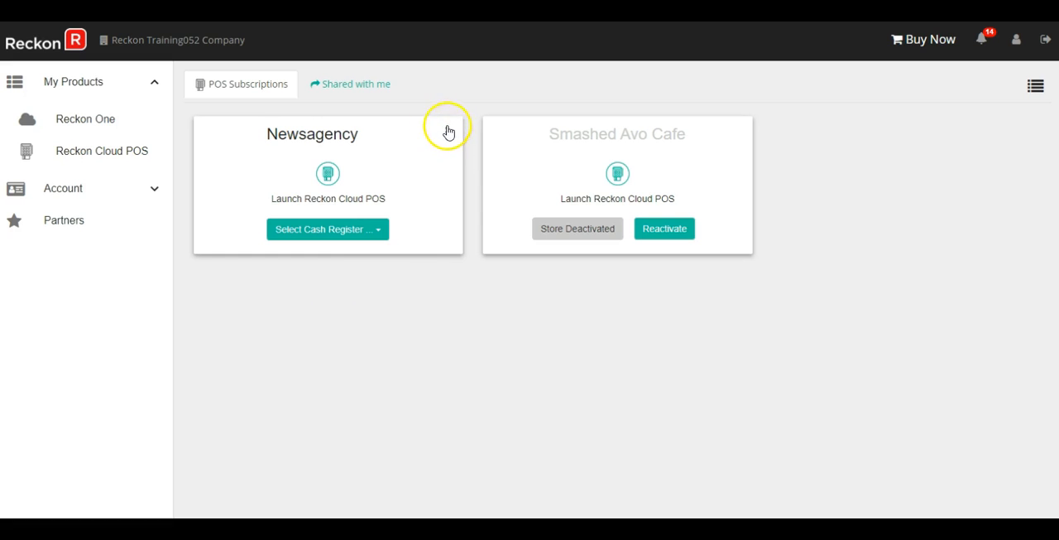
Switch off Example Register for Newsagency and confirm, cutting the billed total from $58 to $29.
click(447, 129)
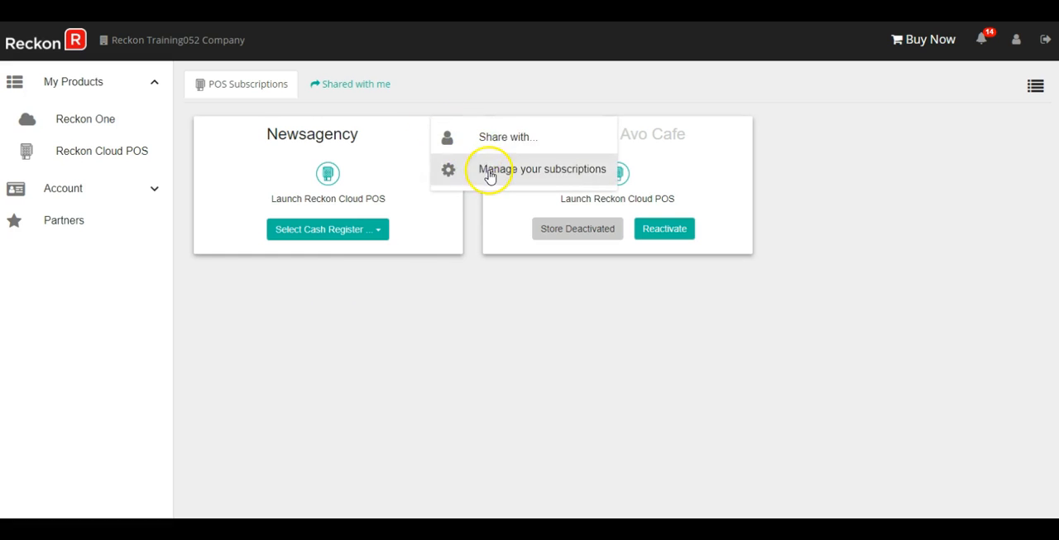
click(543, 168)
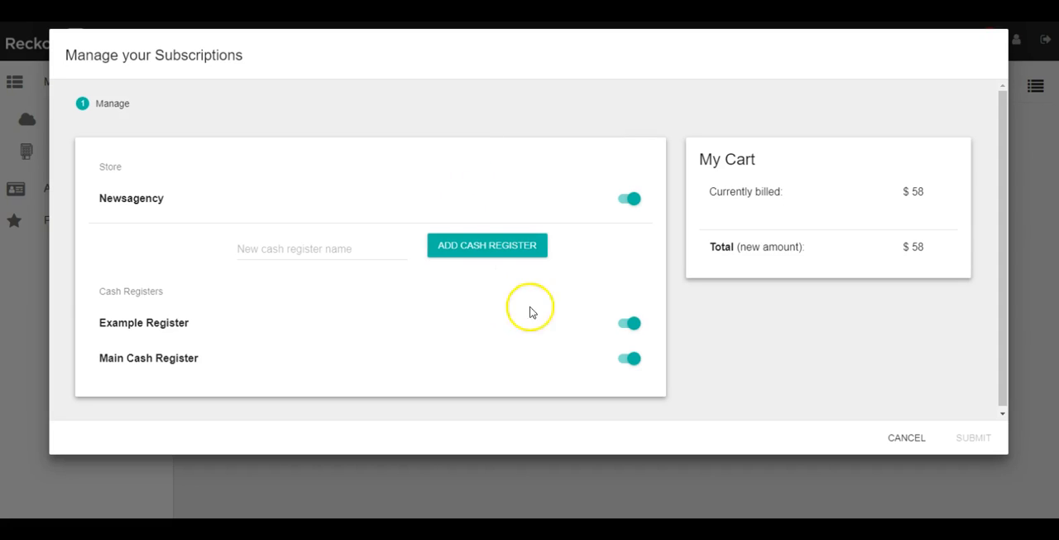
click(630, 322)
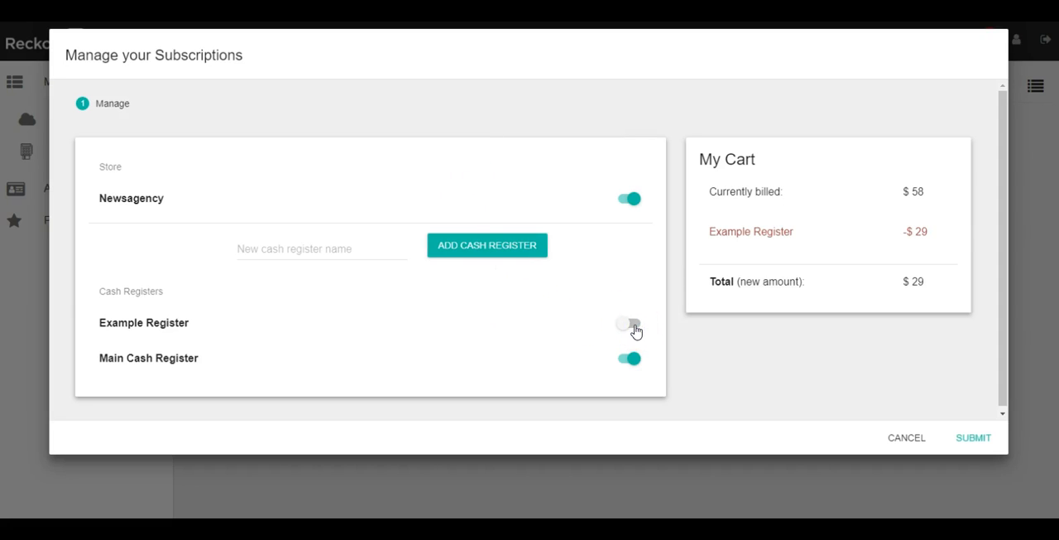
click(629, 323)
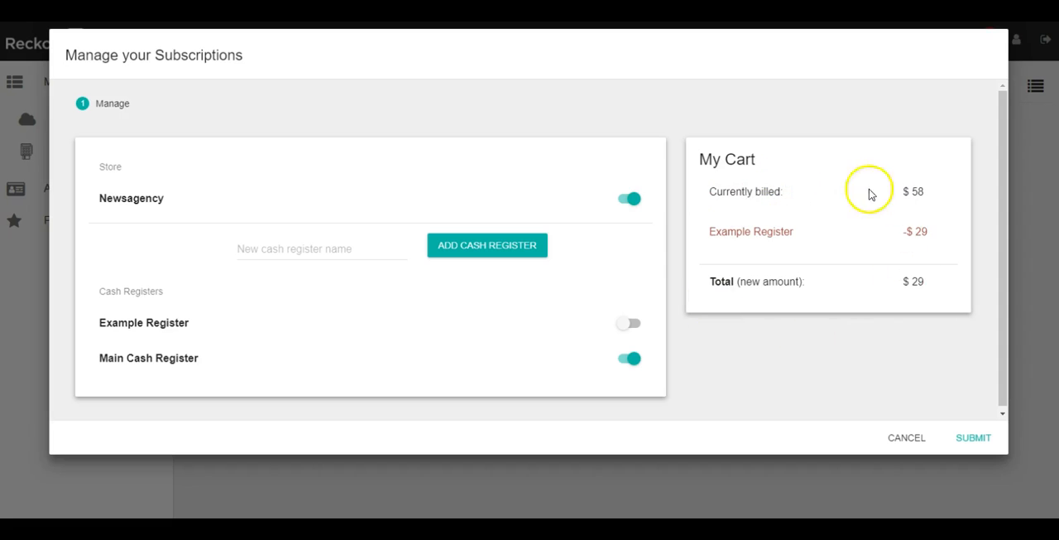
mouse_move(973, 437)
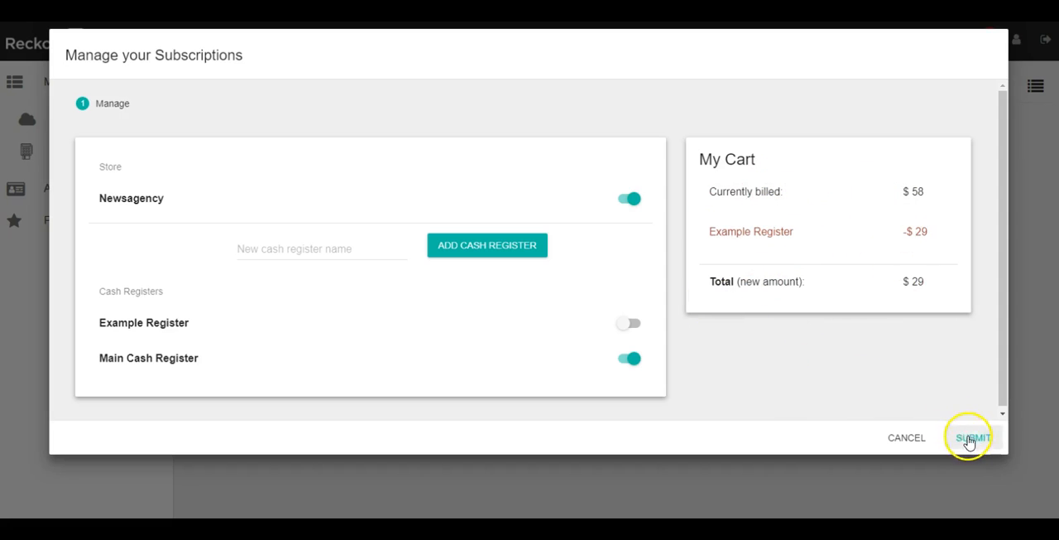
click(973, 437)
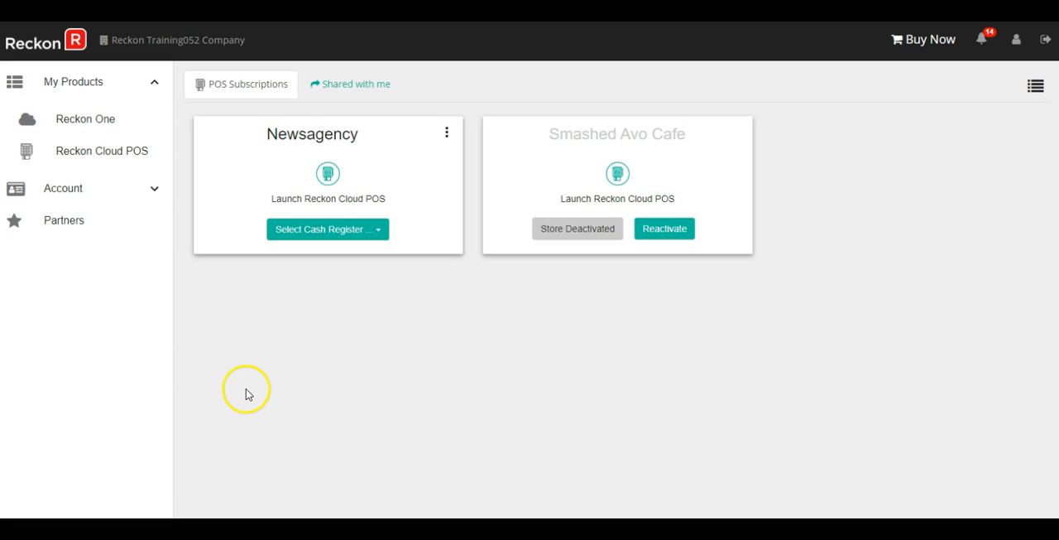
mouse_move(394, 302)
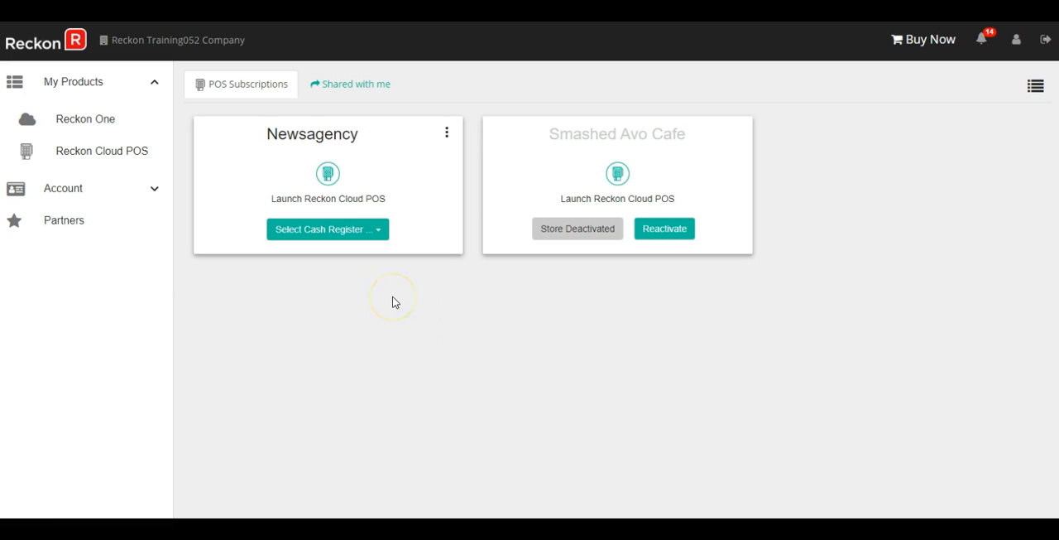
mouse_move(460, 163)
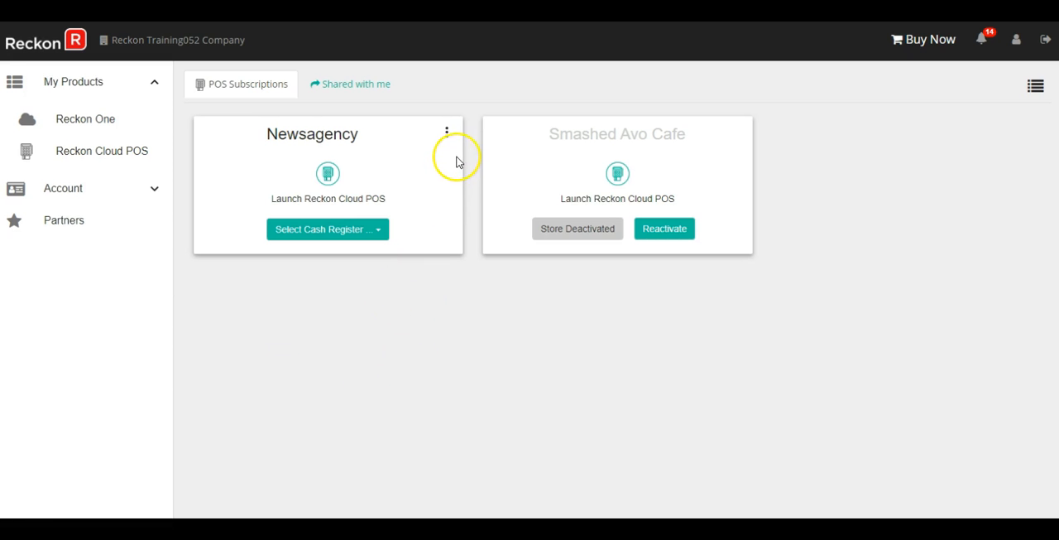
mouse_move(447, 132)
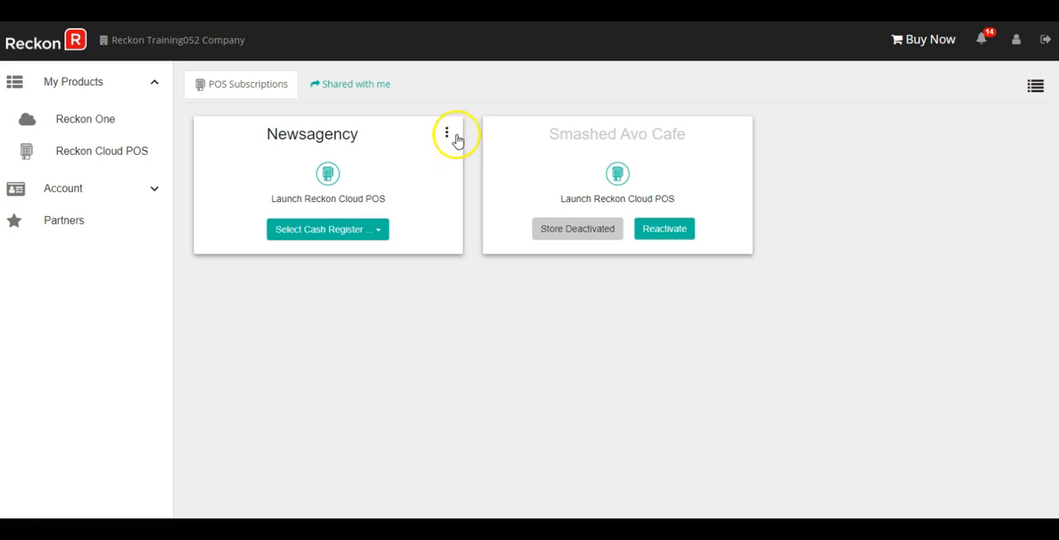
Turn Example Register back on for Newsagency and pay with the saved card, total $58 again.
click(447, 134)
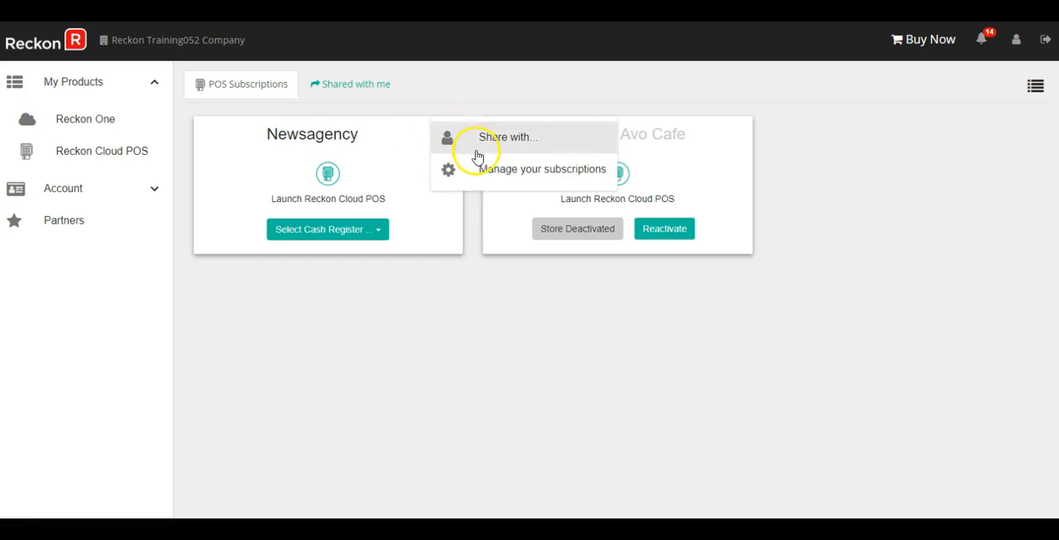
click(543, 169)
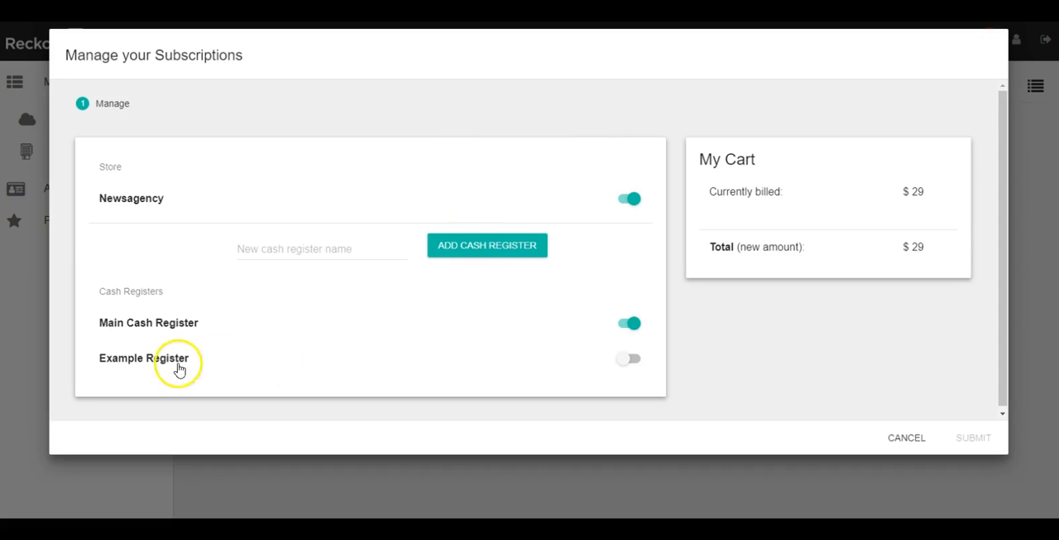
click(629, 357)
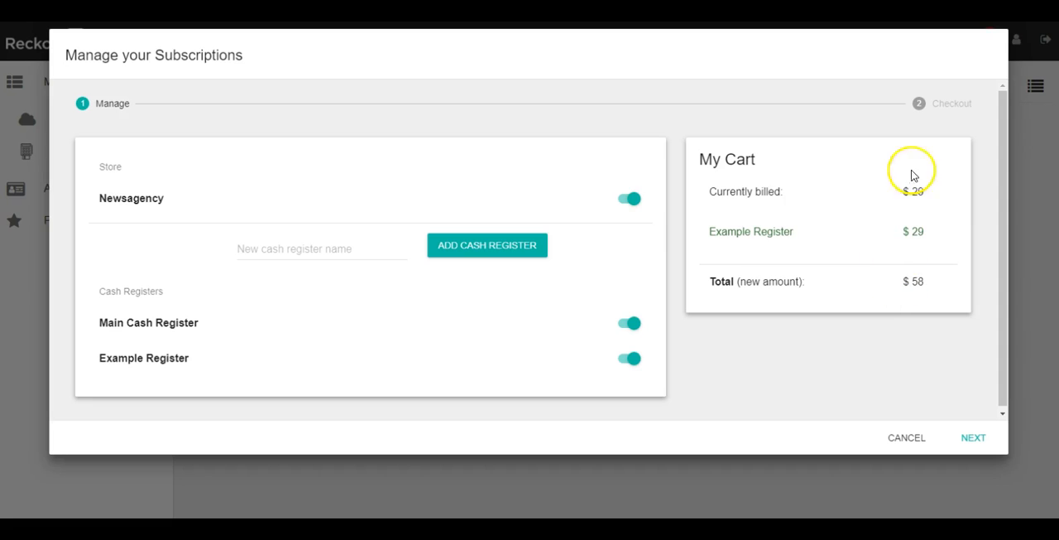
click(973, 437)
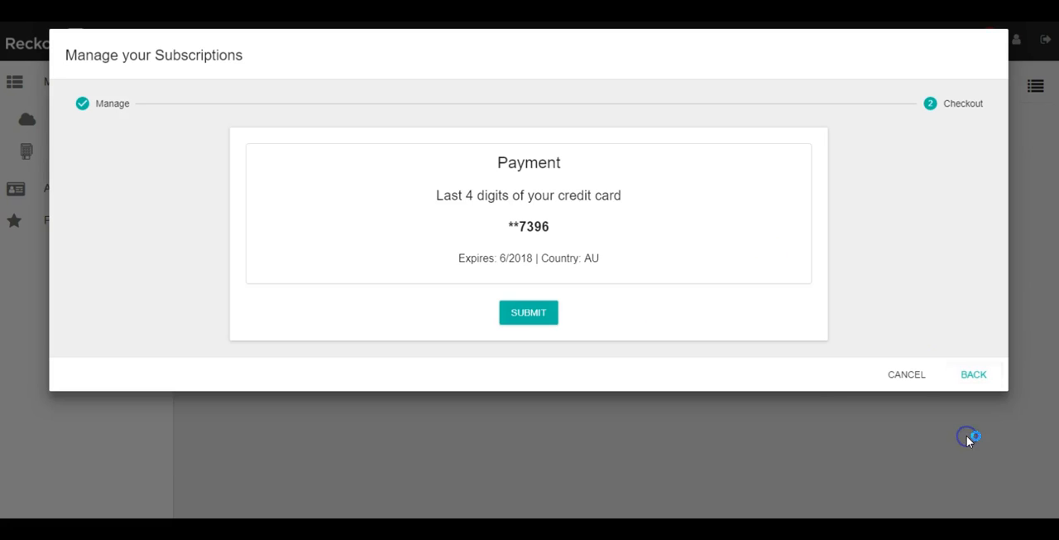
click(528, 311)
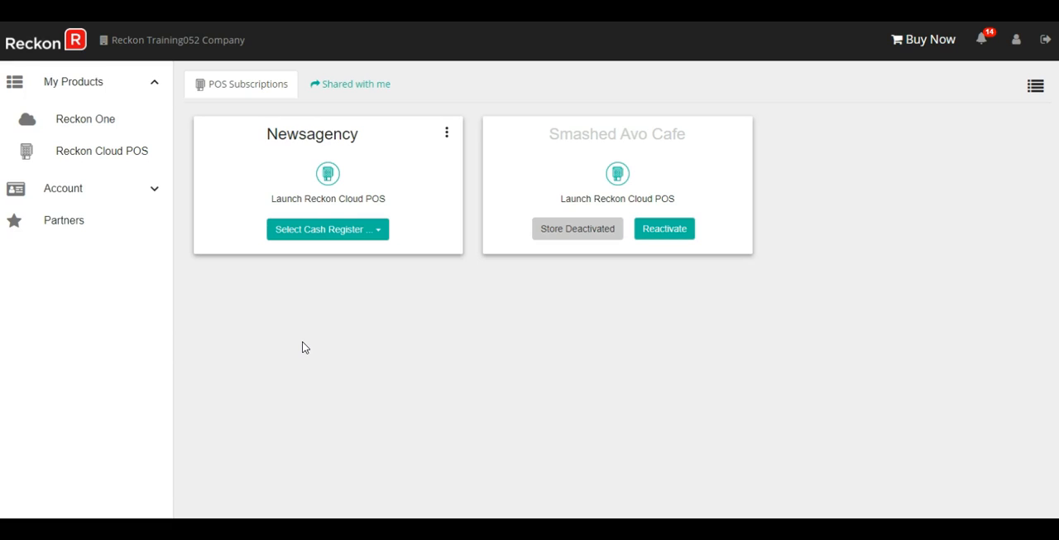
click(300, 344)
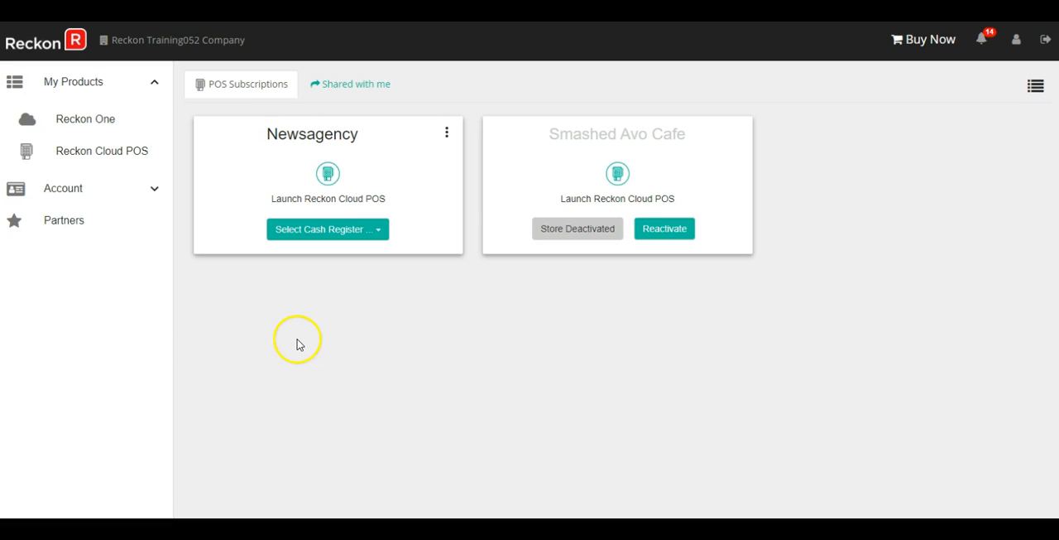